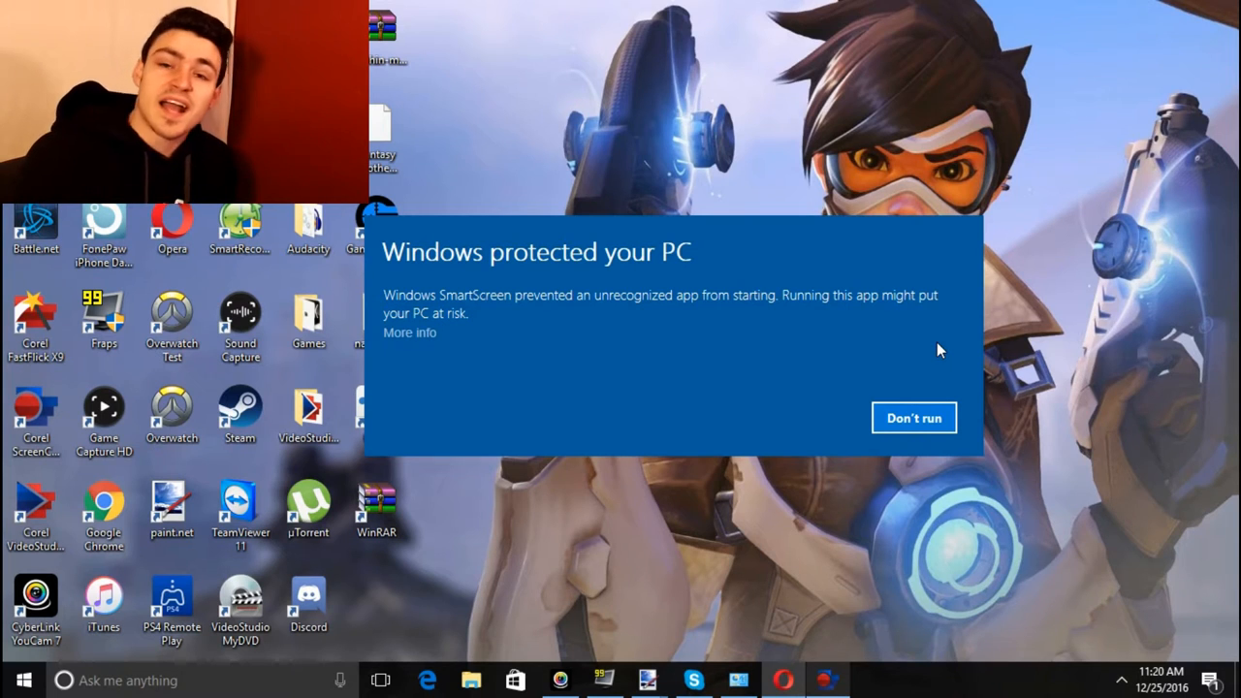
mouse_move(934, 323)
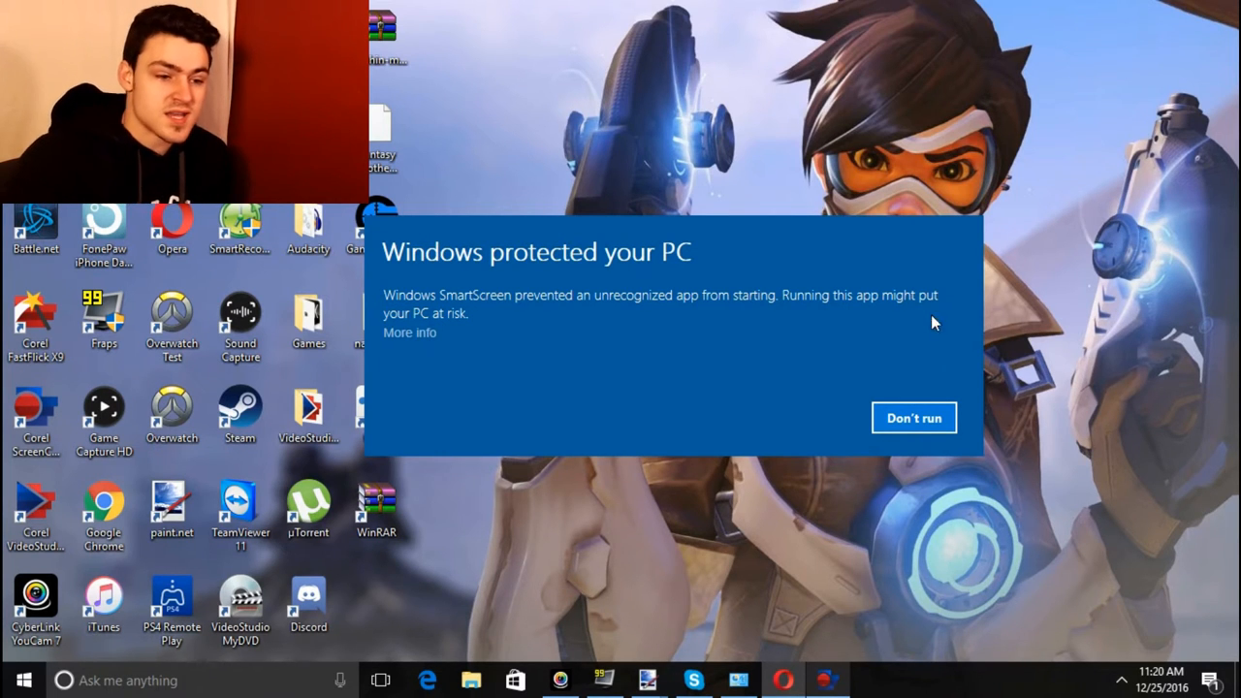
Step: Expand the SmartScreen warning with 'More info' to reveal Hunter-World-Nightmare-3.exe and Run anyway
click(409, 333)
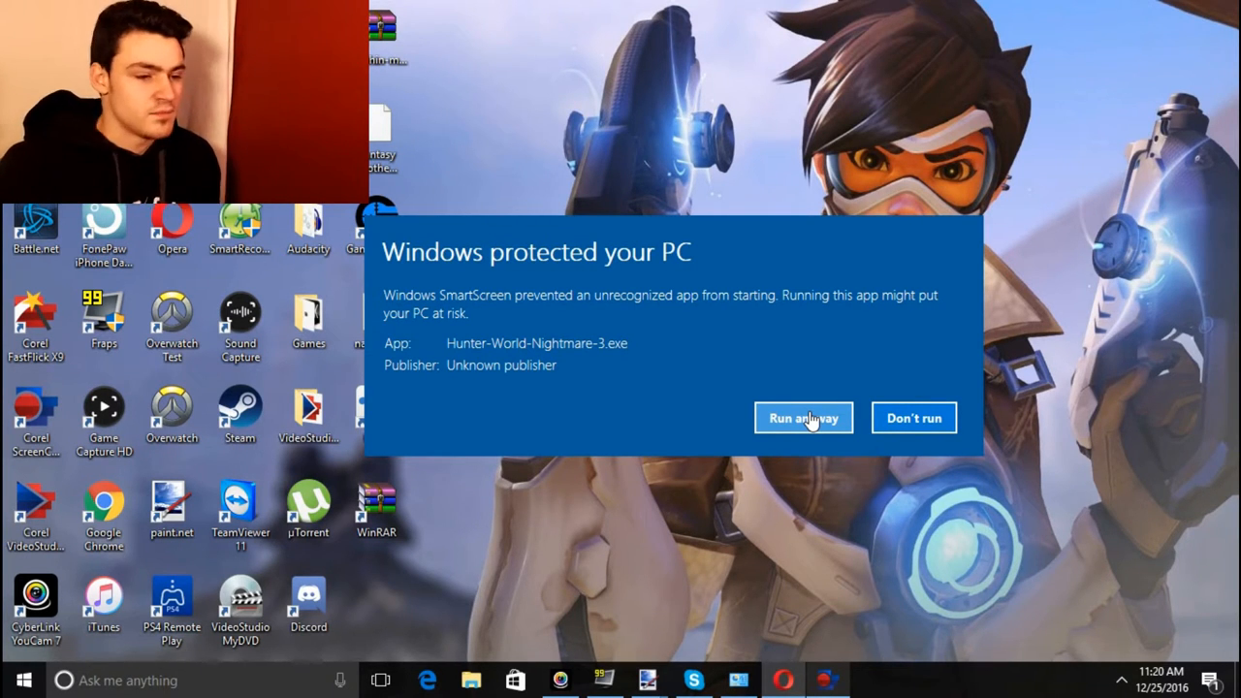
Step: Run the app anyway, dismiss 'Oh Hello again' and 'I got other games', then answer Yes
click(803, 418)
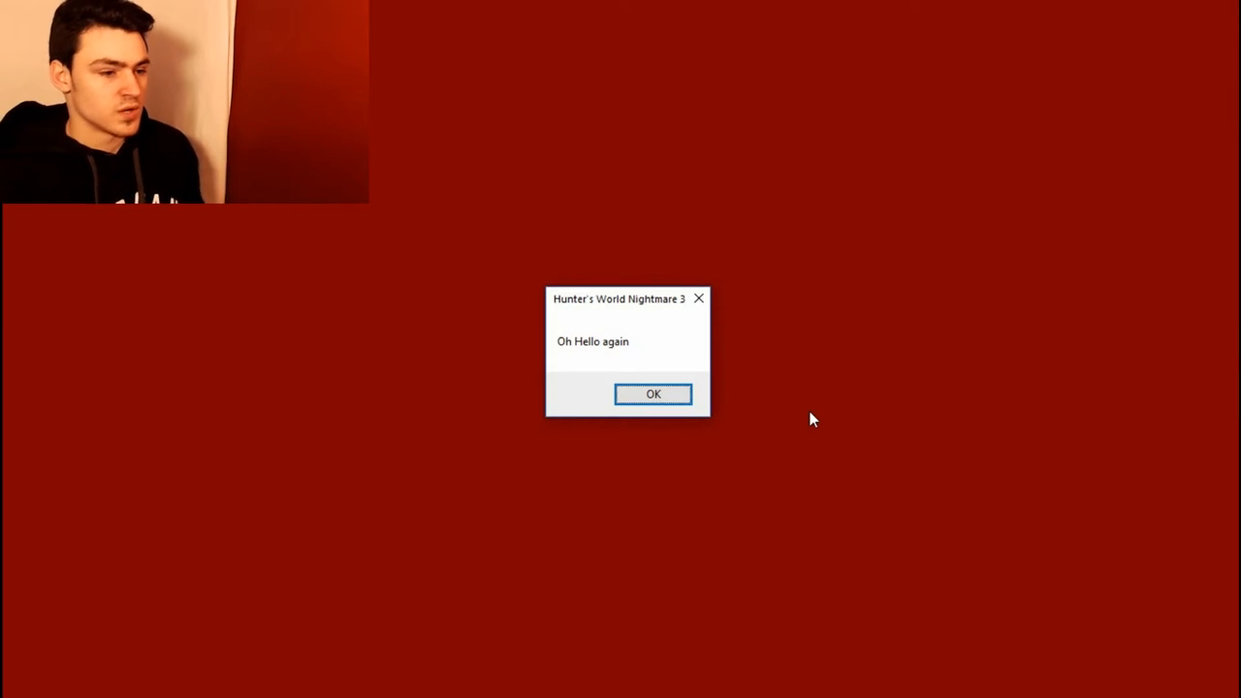
click(654, 395)
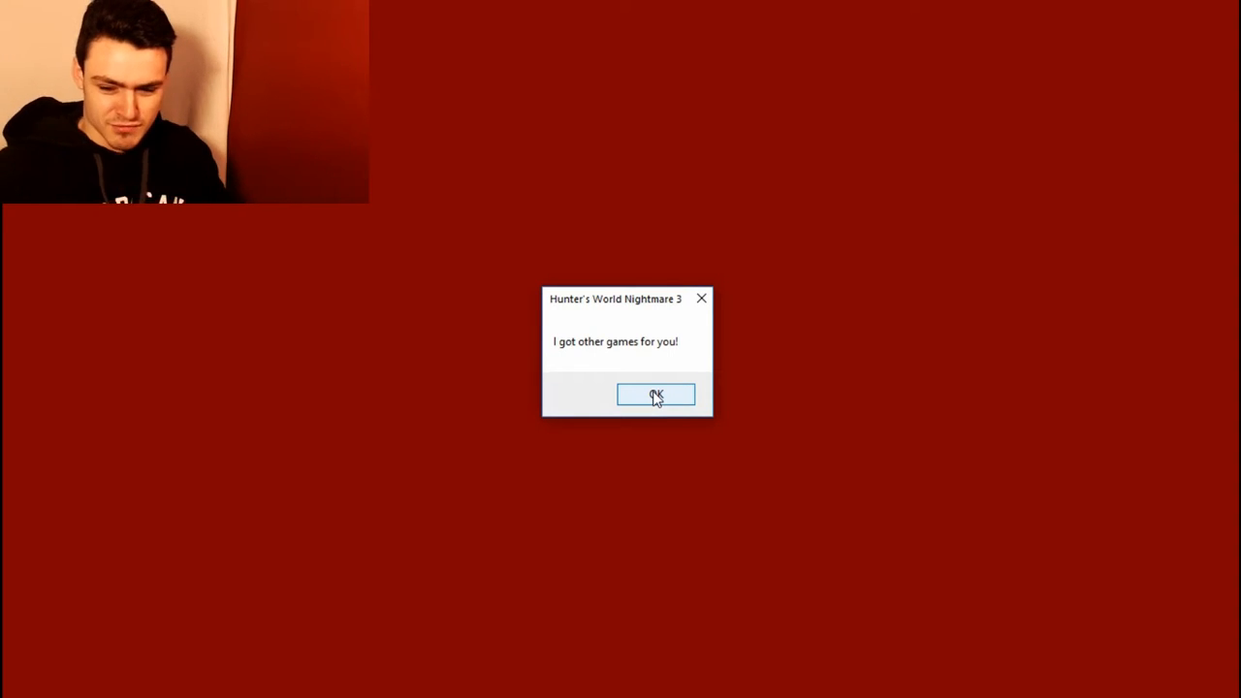
click(656, 395)
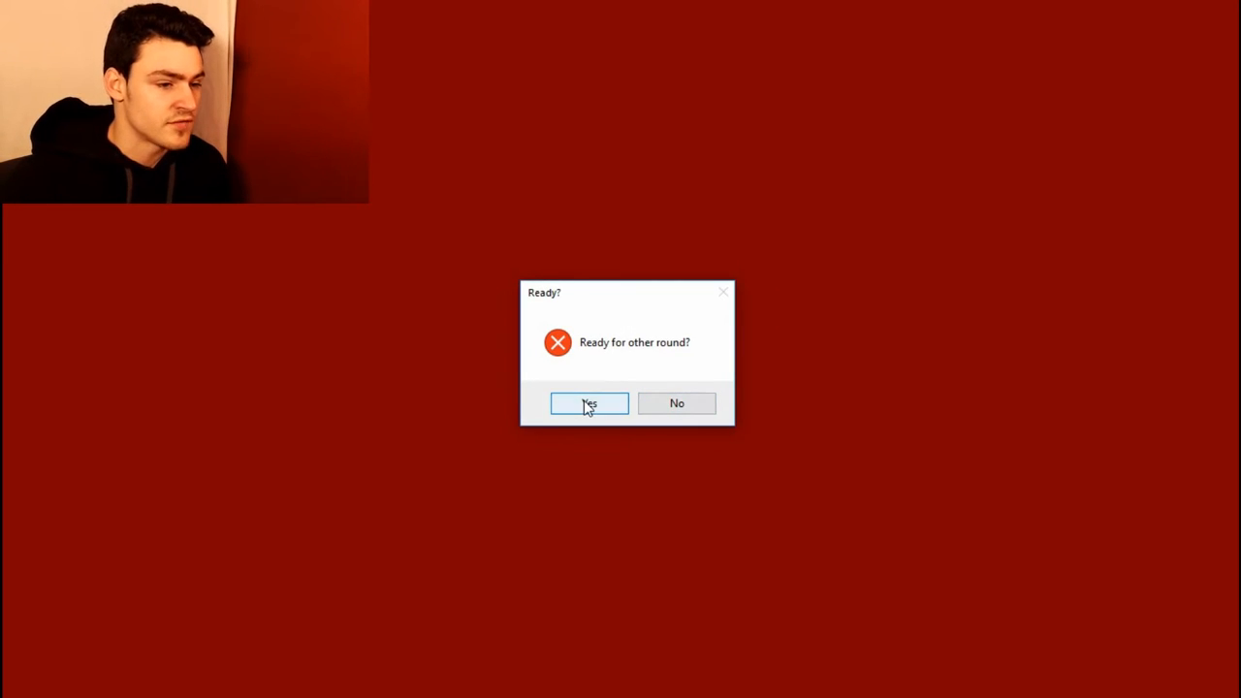
click(589, 403)
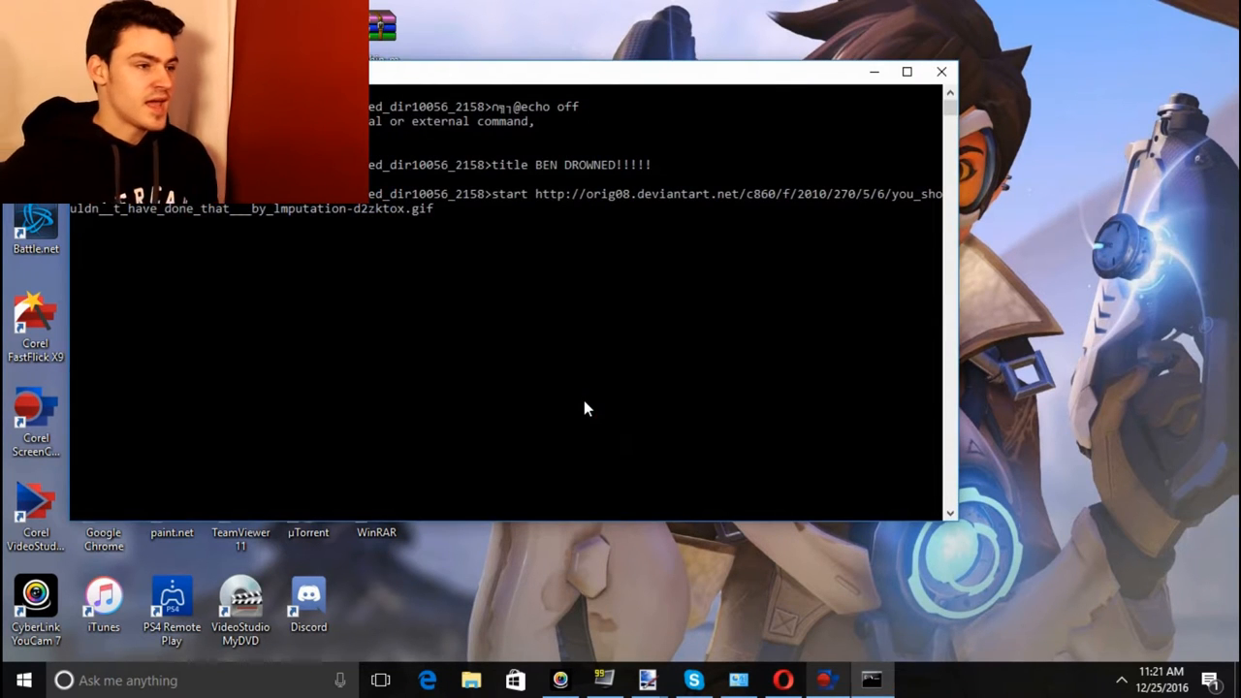
Step: Close the browser tab showing the prank's creepy deviantart gif
click(939, 71)
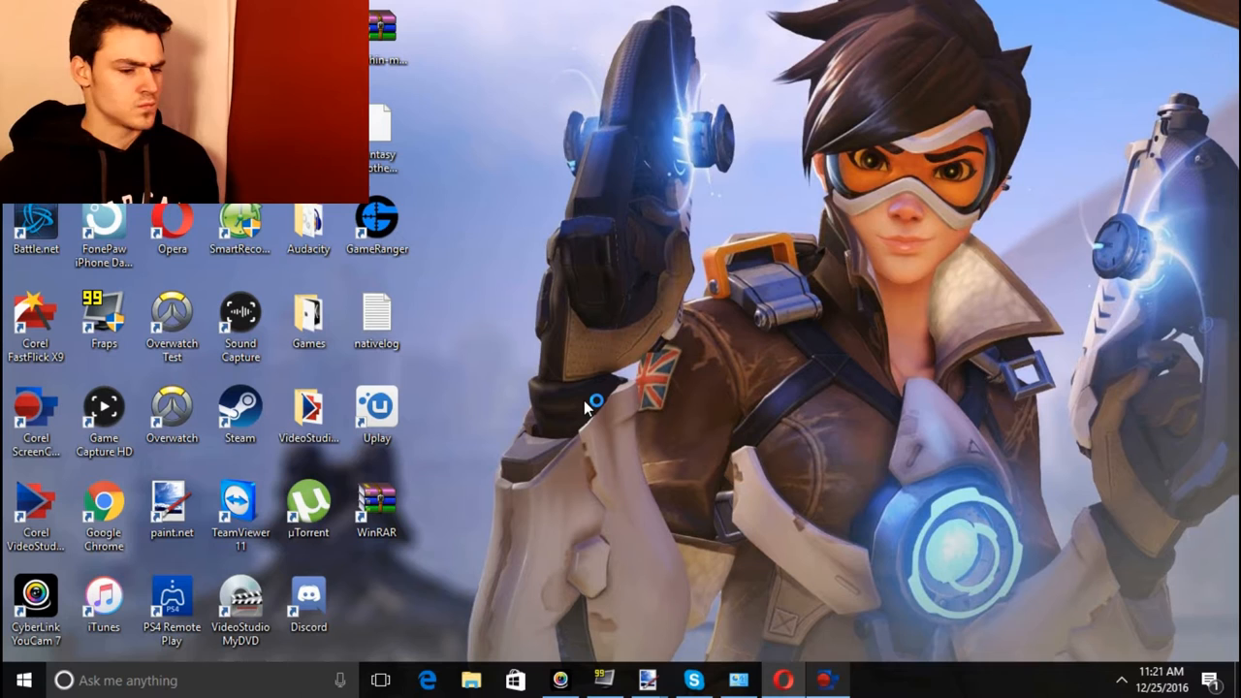
mouse_move(648, 434)
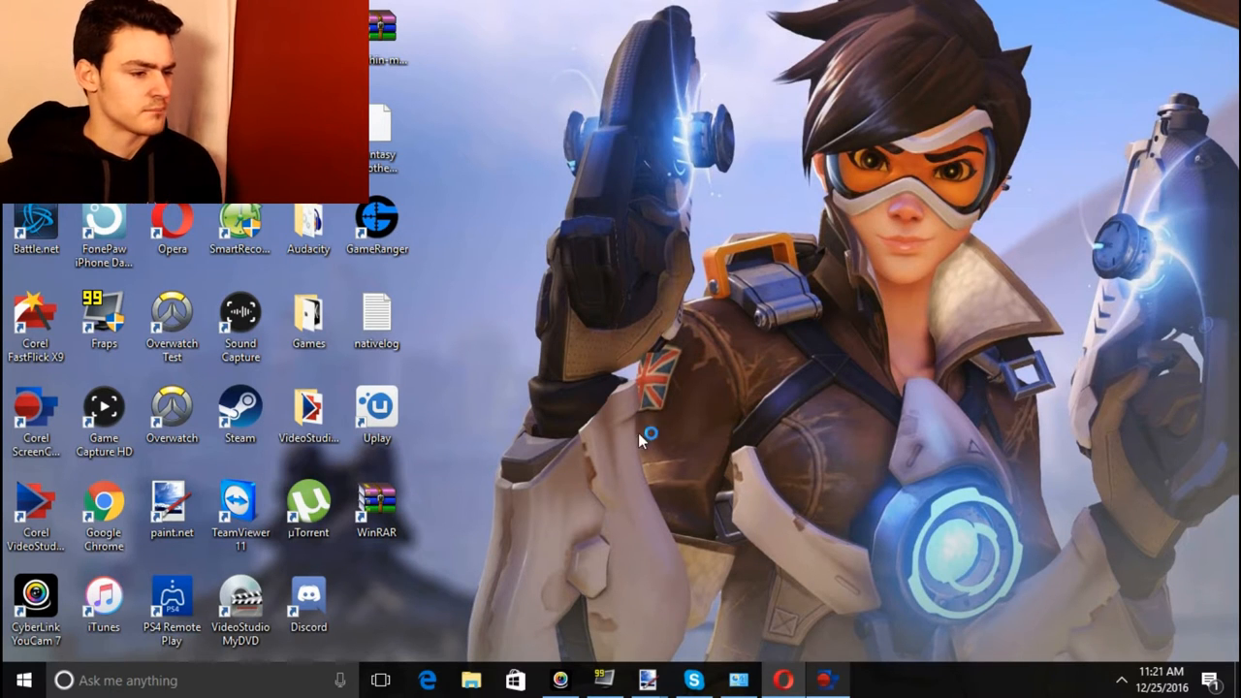
mouse_move(712, 346)
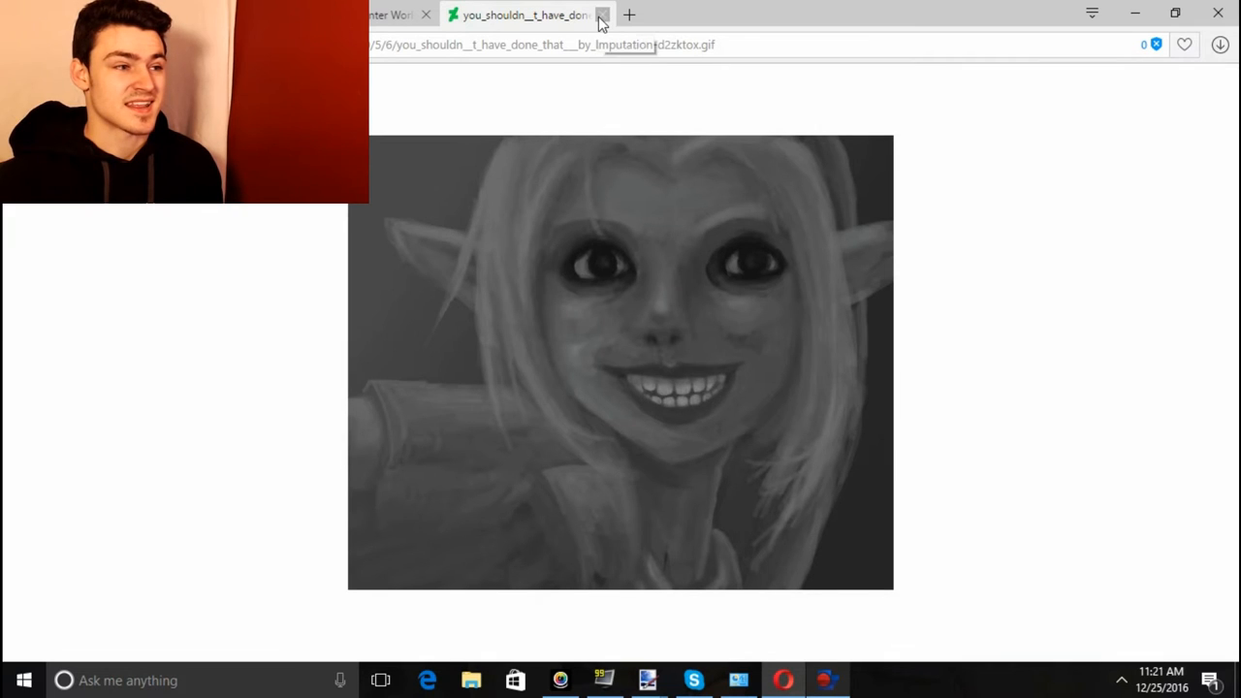
click(602, 14)
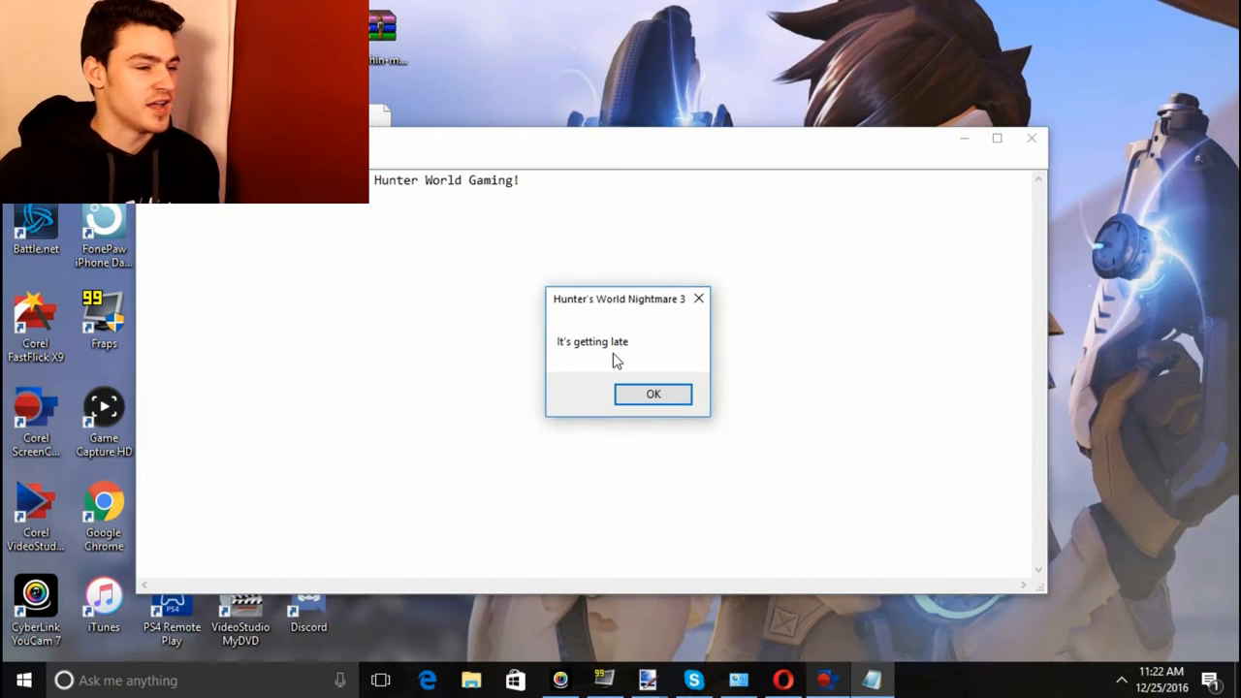
Step: Dismiss messages from 'It's getting late' to 'There is no HOPE!', answering No to 'Are we still friends'
click(653, 394)
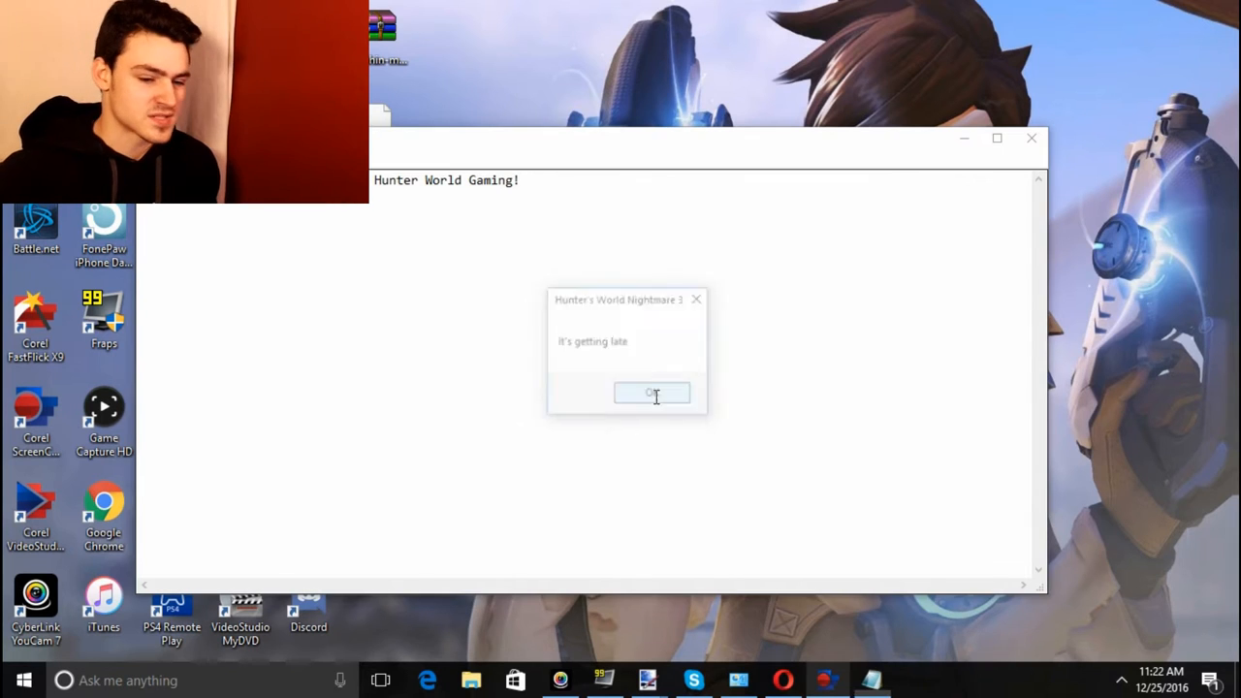
click(652, 392)
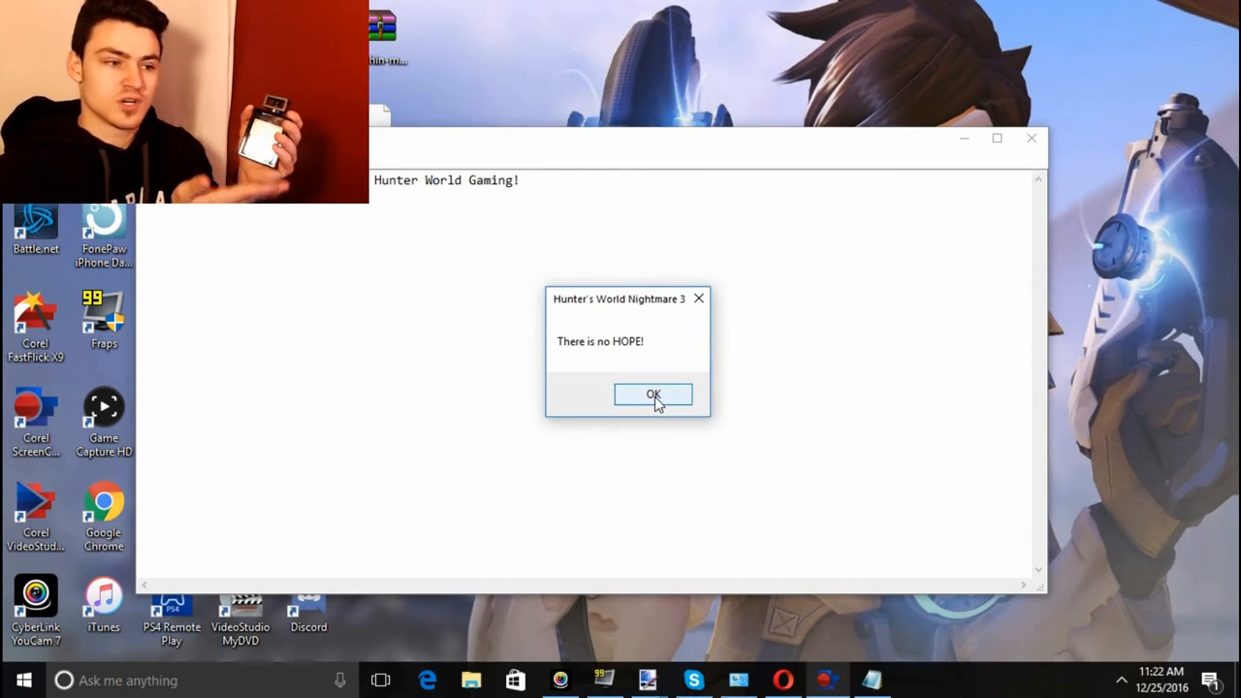
click(653, 395)
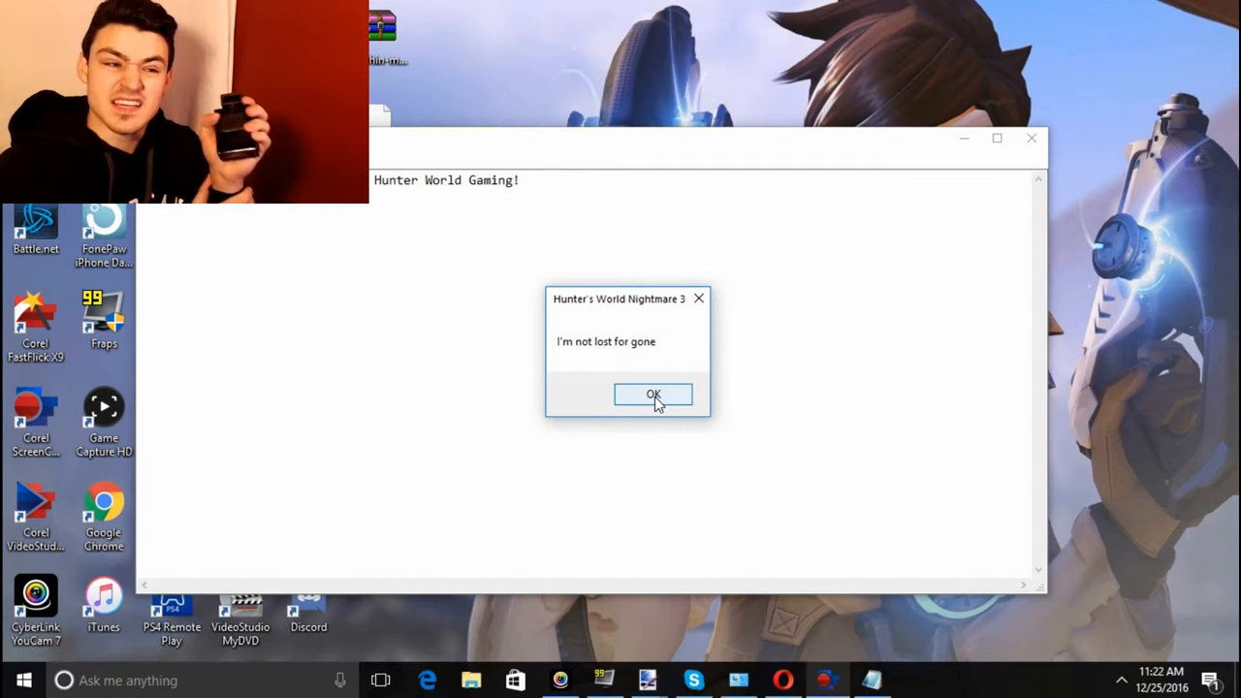
click(653, 394)
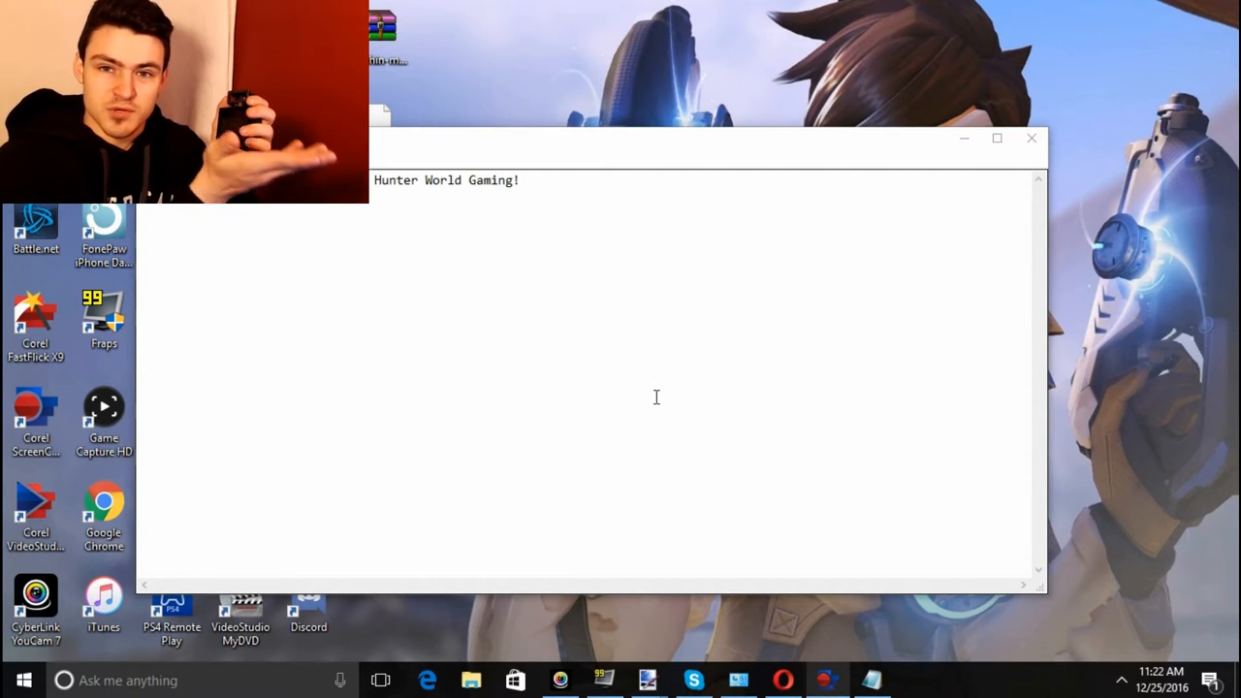
click(656, 398)
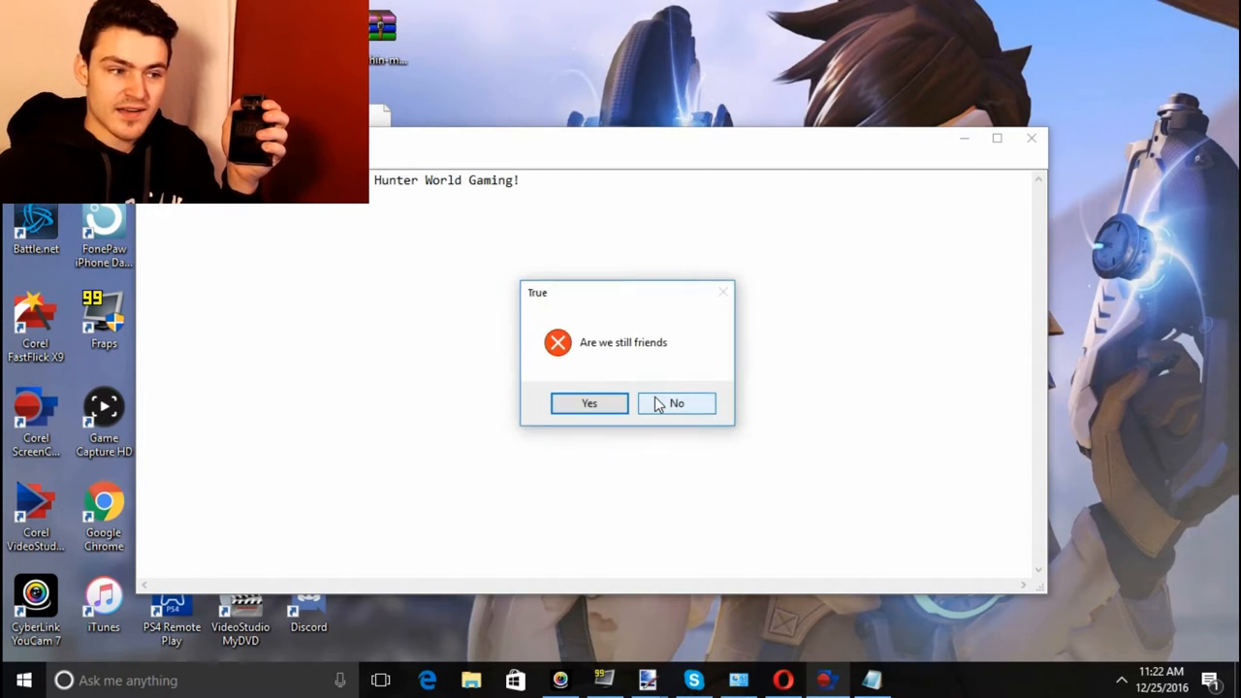
click(589, 404)
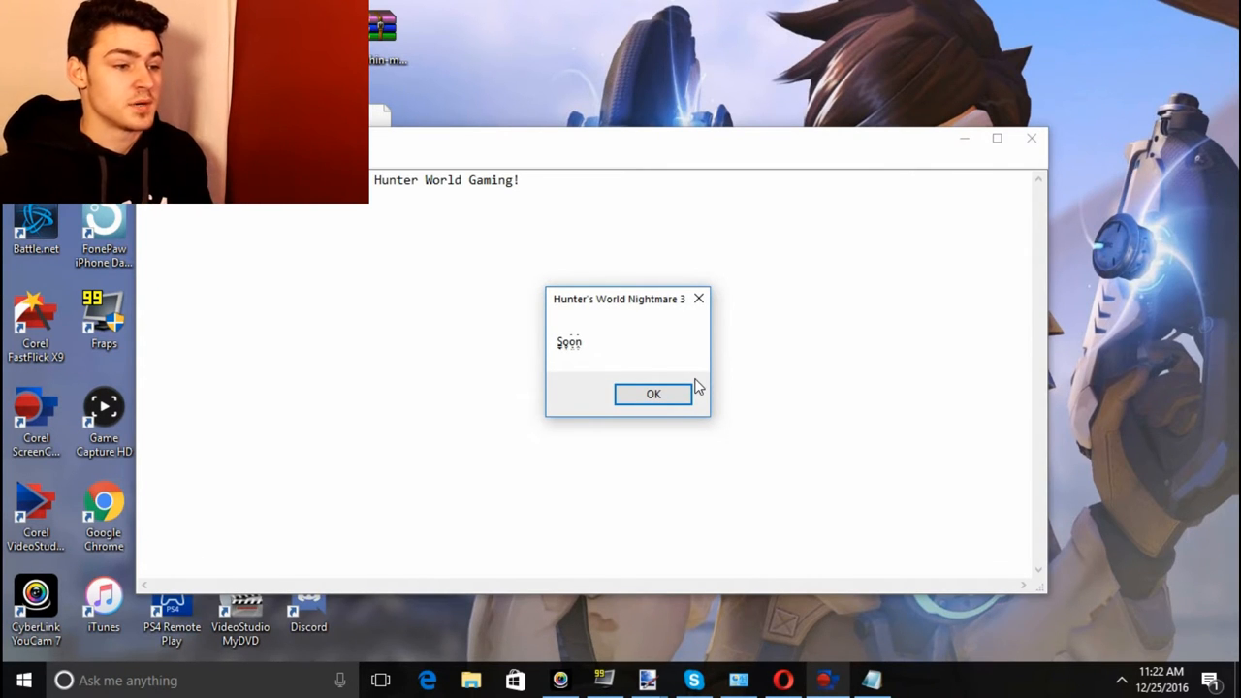
Step: Dismiss the messages from 'Soon' through 'Well See you in the next part :)'
click(653, 393)
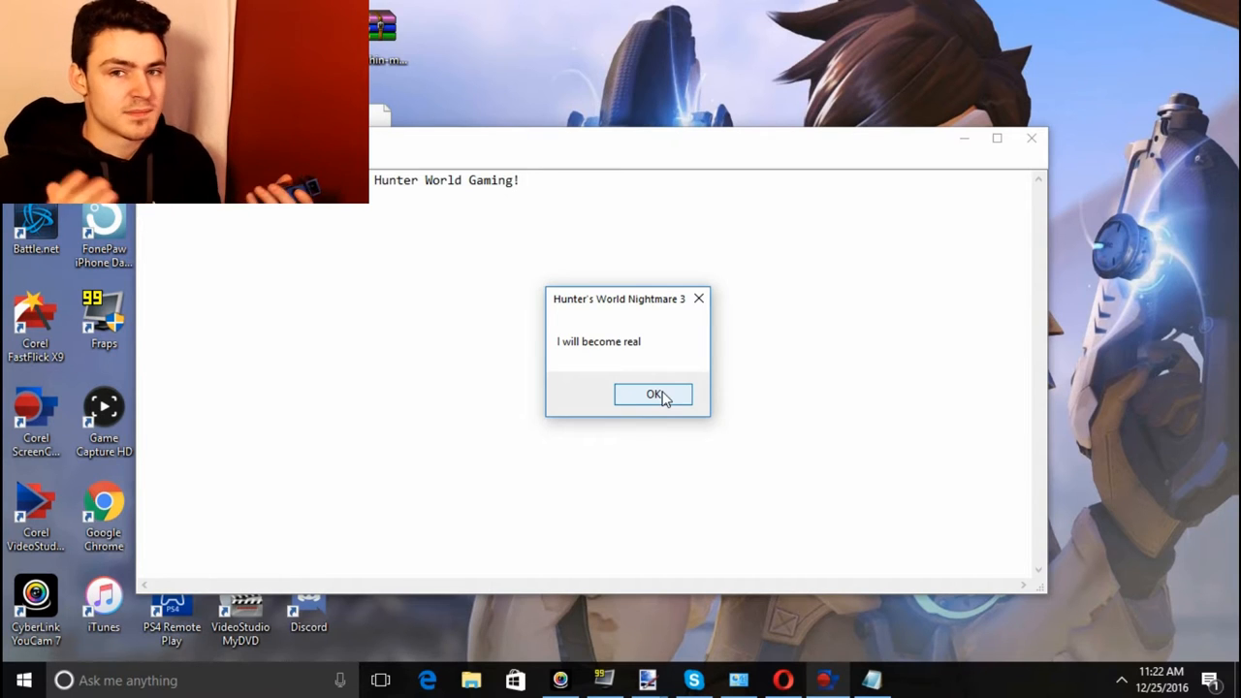
click(653, 395)
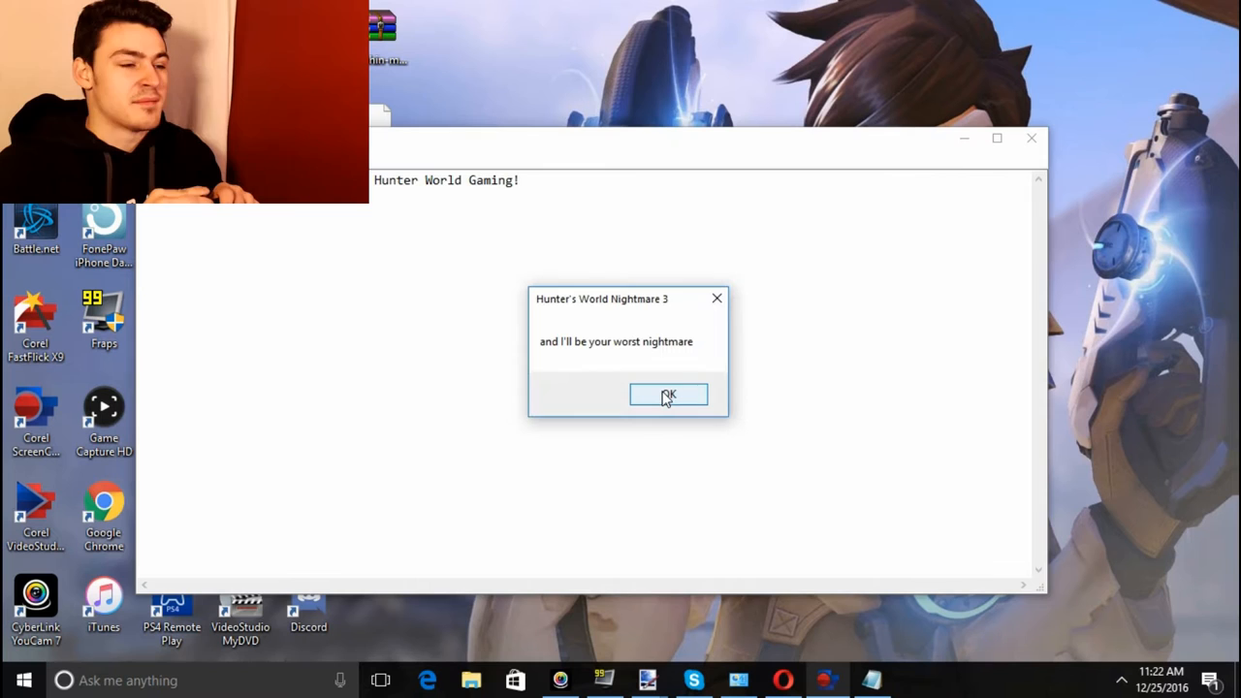
click(668, 396)
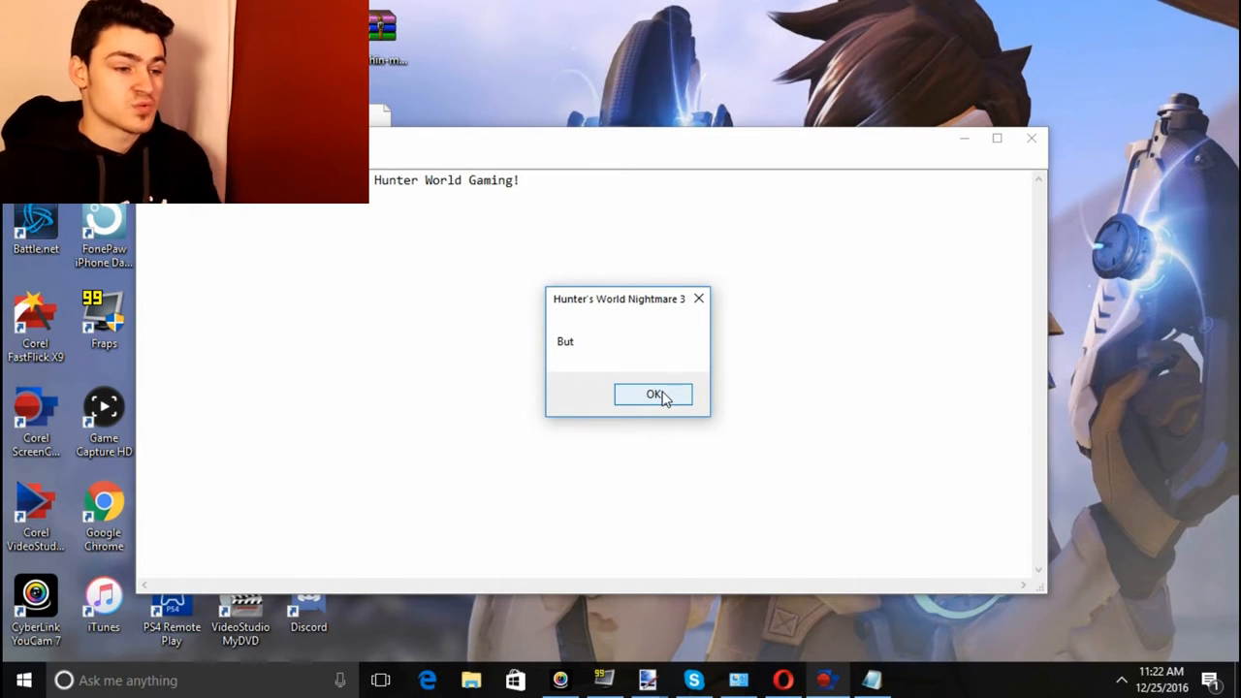
click(652, 395)
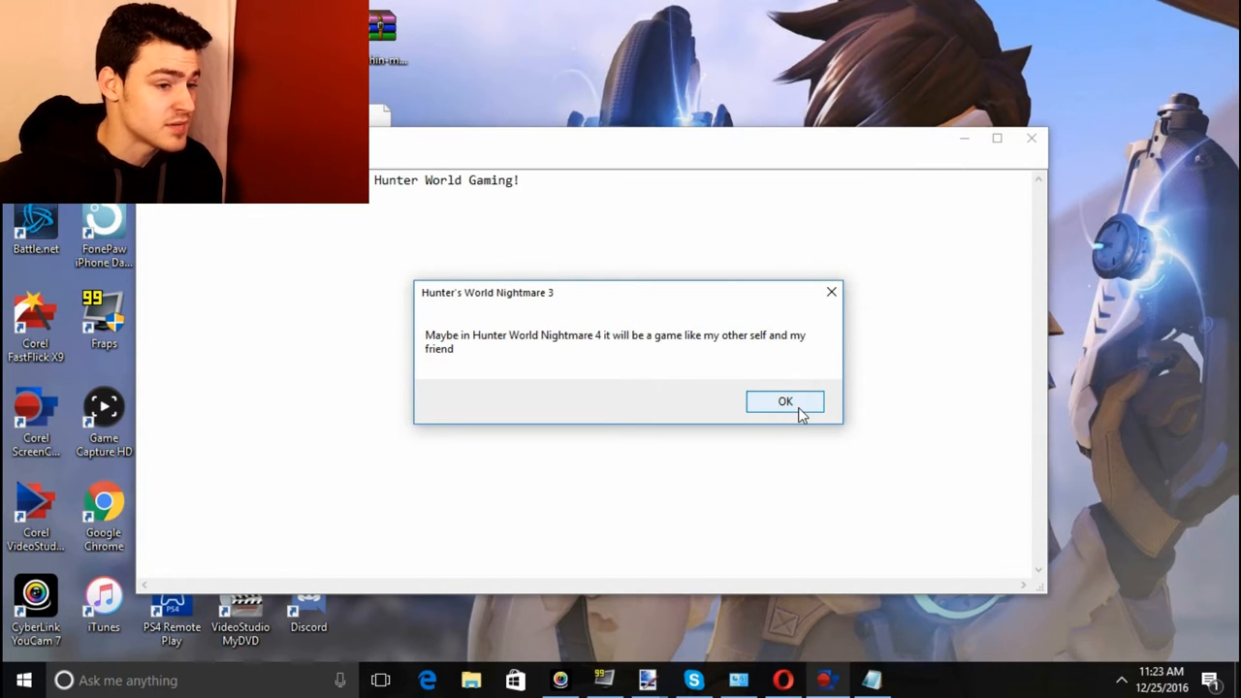
click(785, 401)
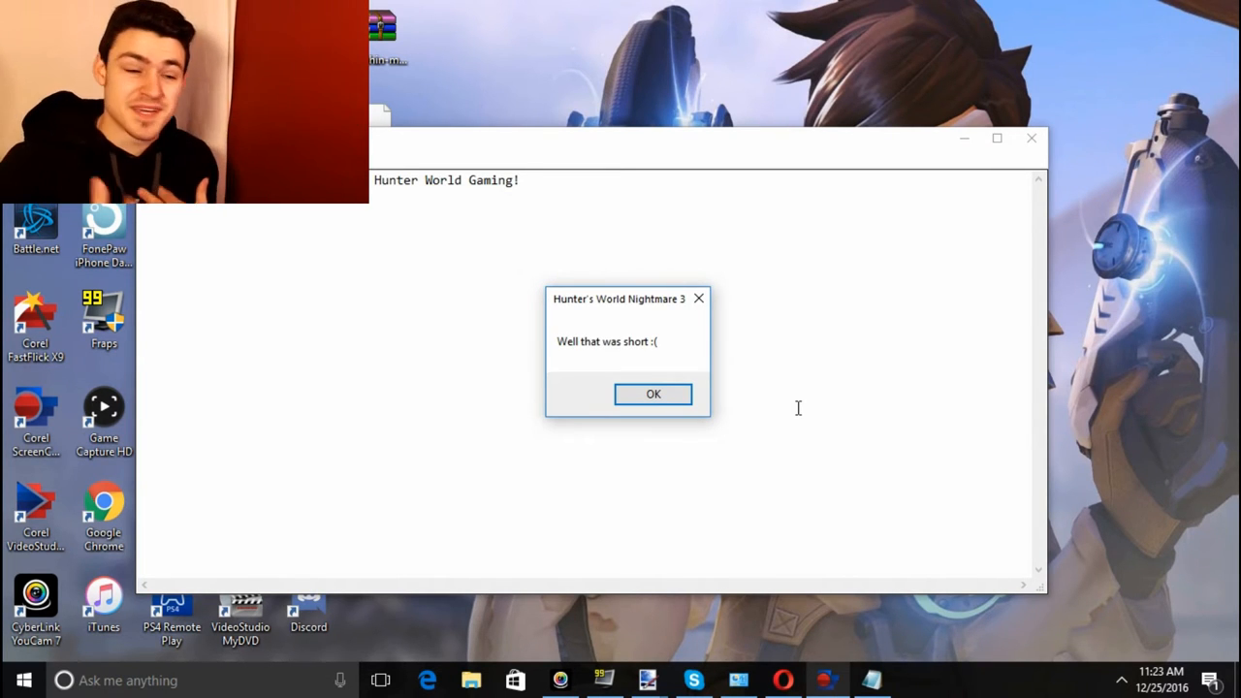
click(652, 394)
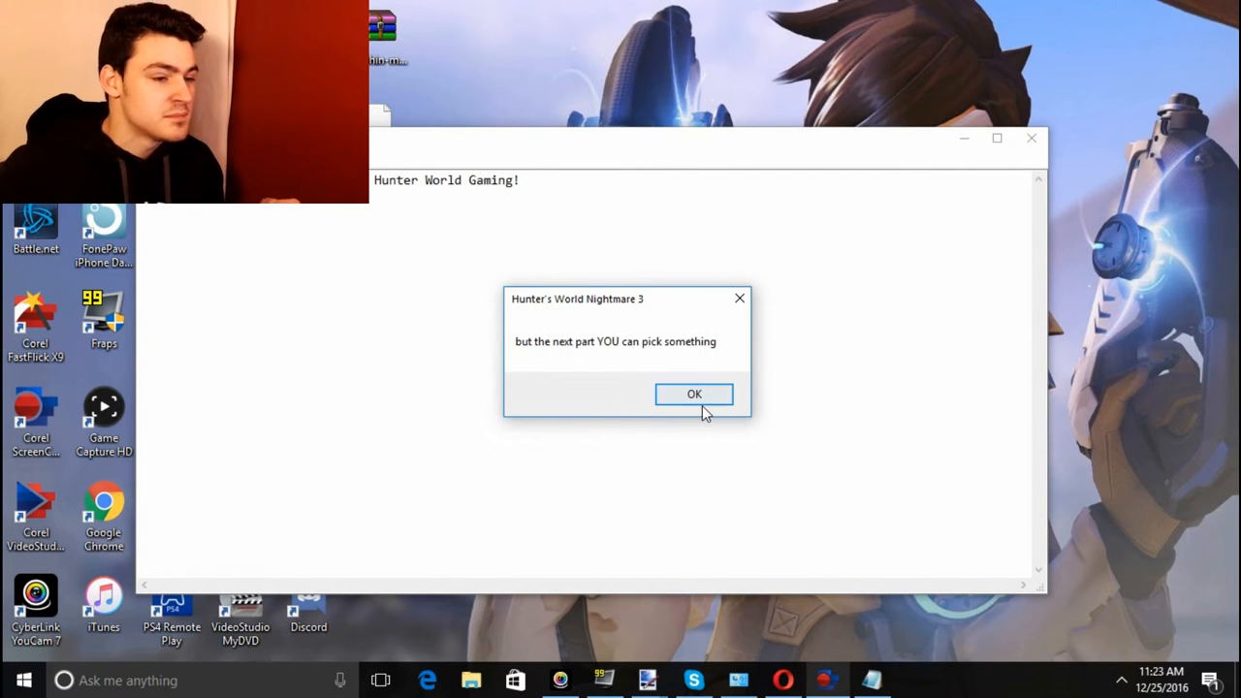
click(695, 394)
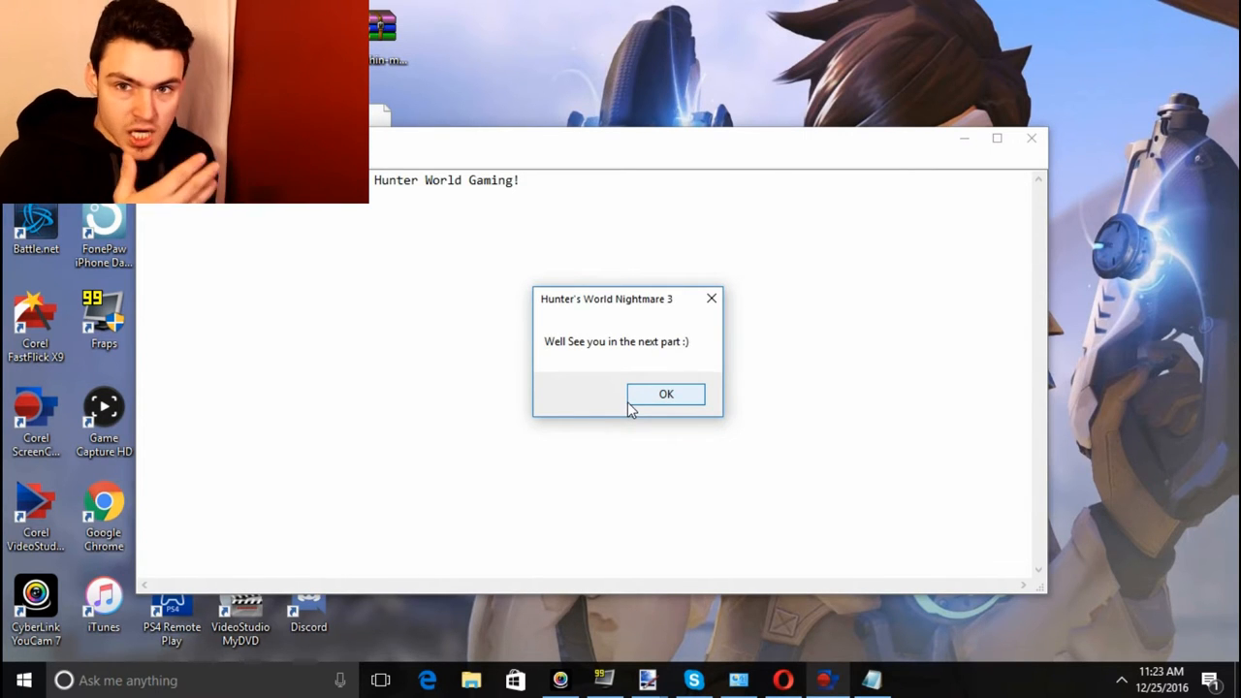
mouse_move(592, 342)
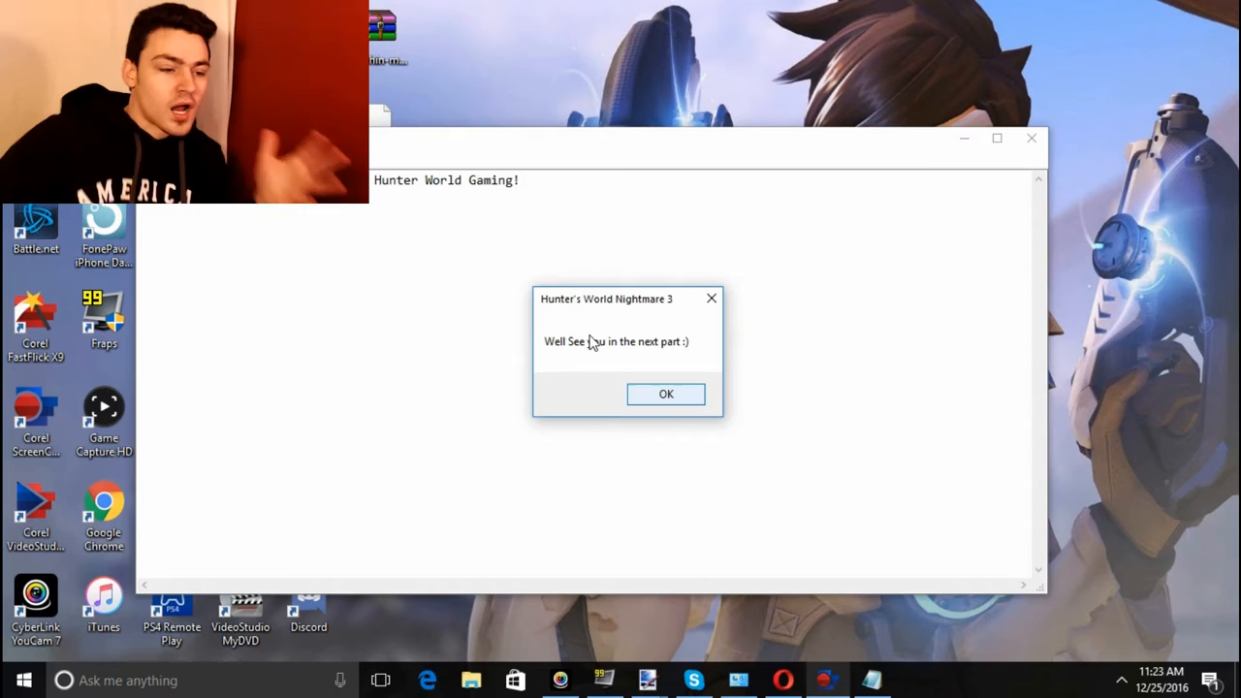
click(666, 394)
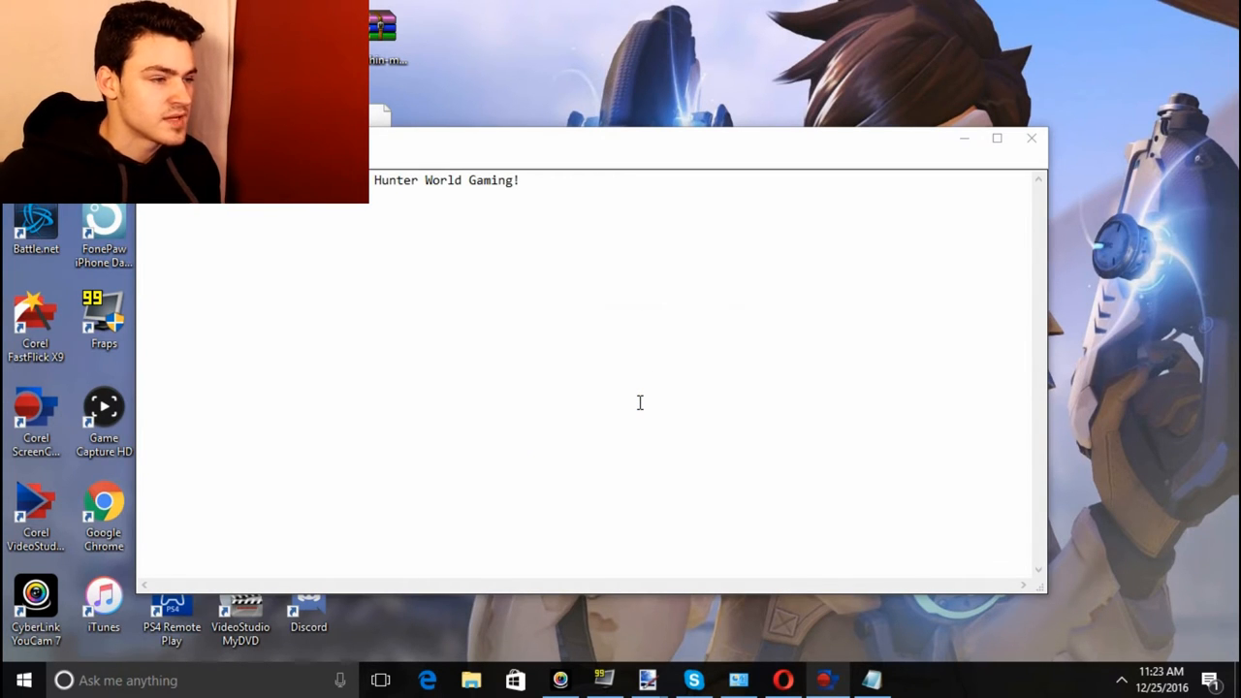
Step: Dismiss the final 'Bye' message so the speakers-or-headphones text appears
click(639, 403)
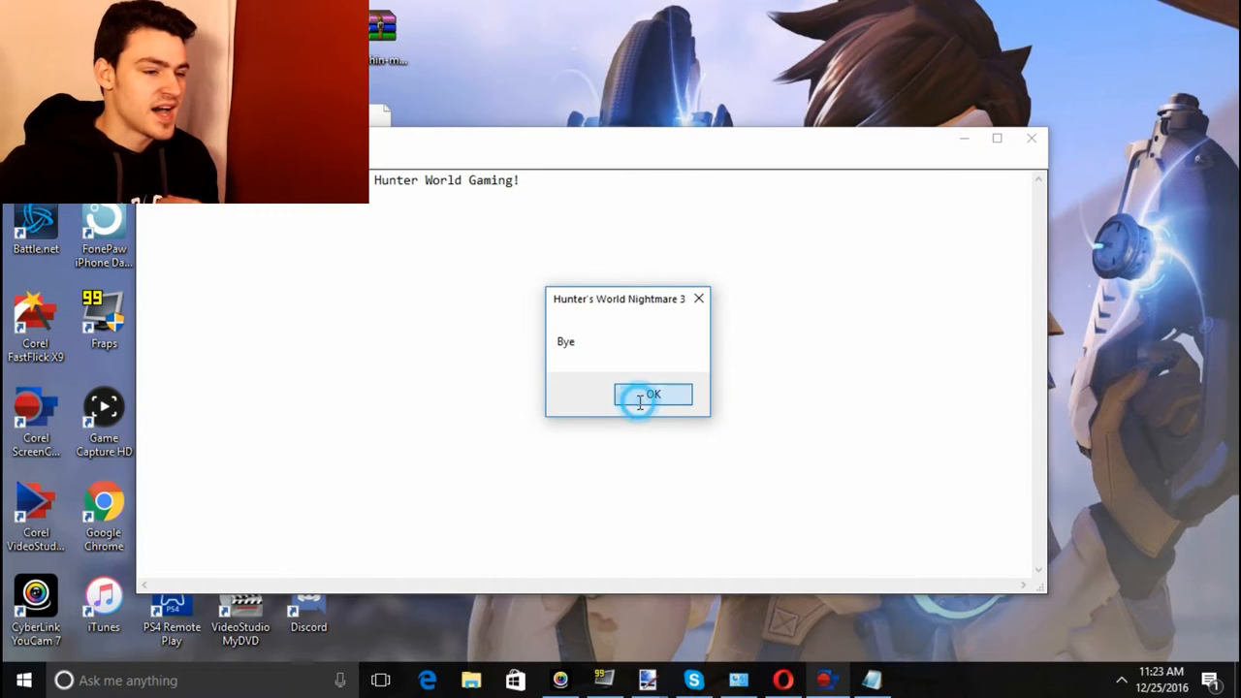
click(654, 395)
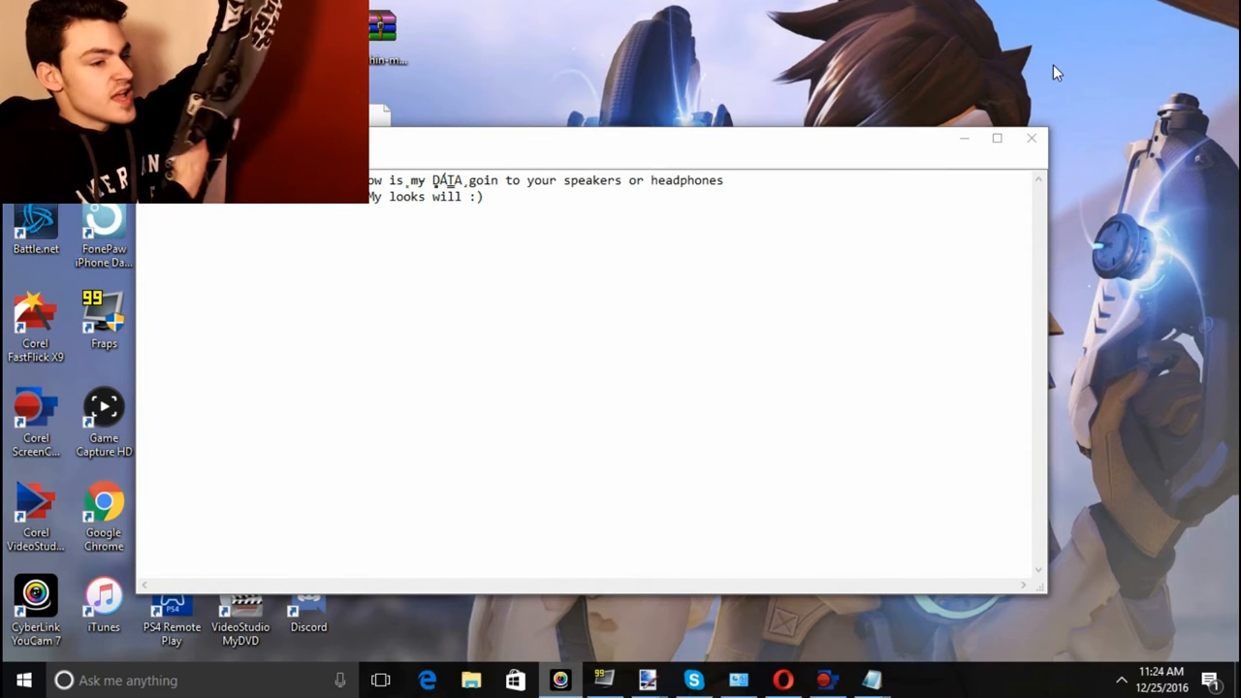
Step: Click in the program window until it reads 'Hunter World Gaming!' again
click(674, 225)
text(Hunter World Gaming!)
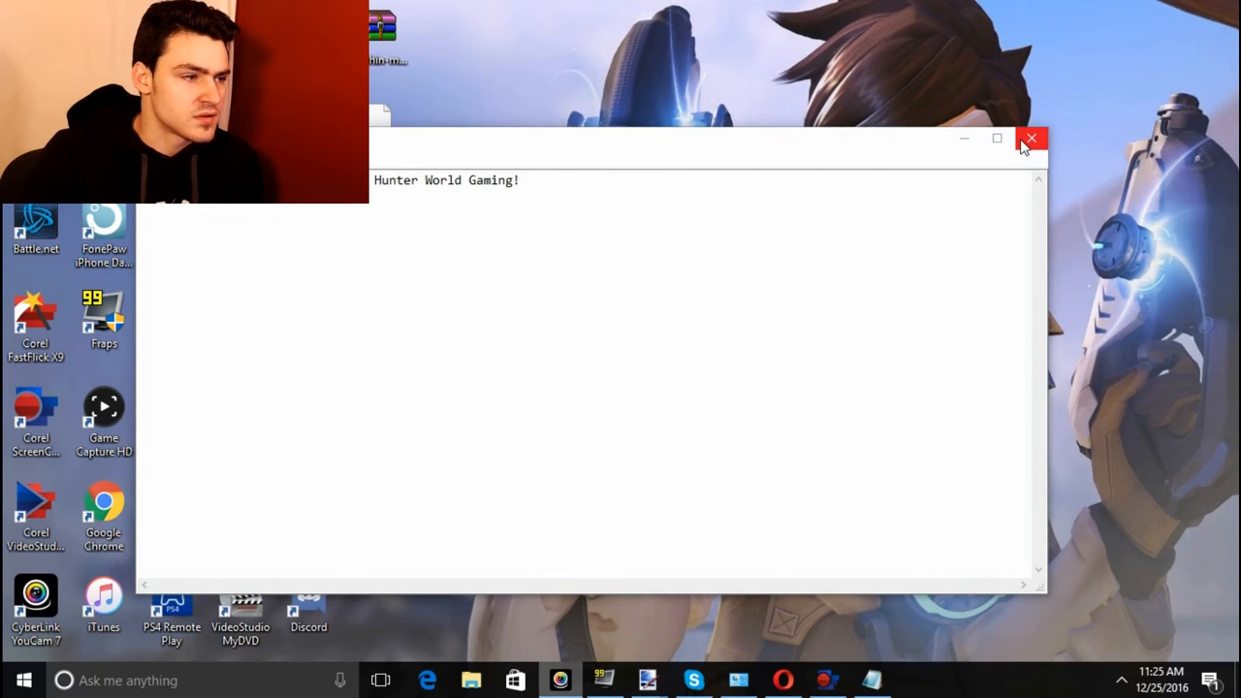
Step: Close the prank window, end its process in Task Manager, and close Task Manager
click(1031, 138)
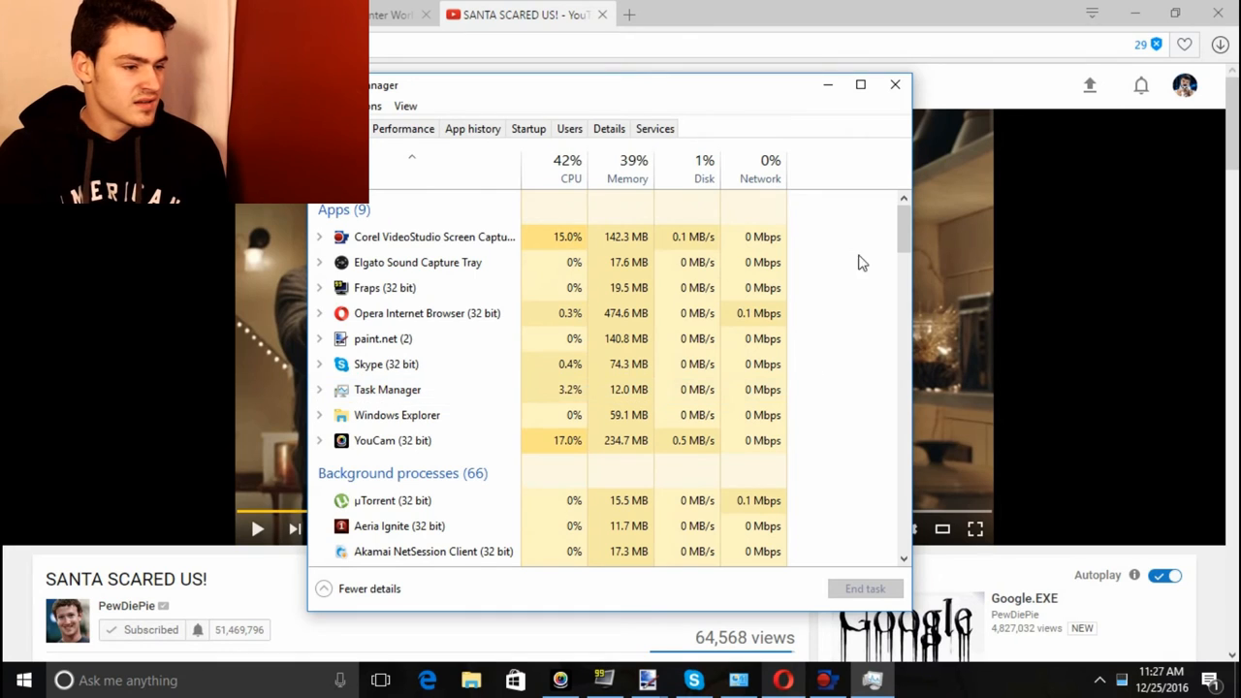
click(894, 85)
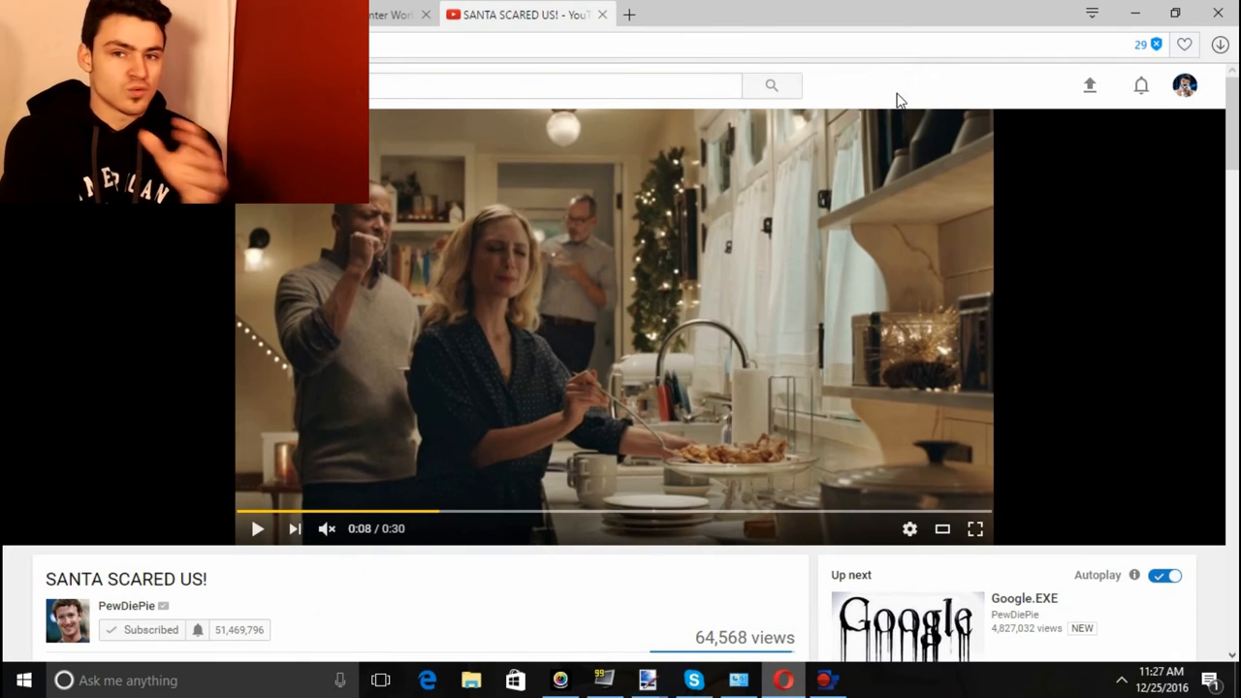